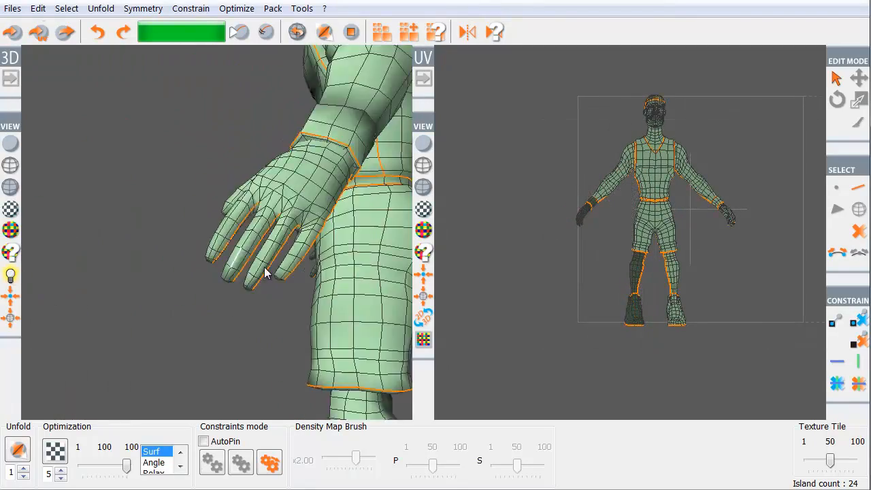
Expand the Pack panel beside the character's UV shells laid out across the tile grid.
scroll("up", 3)
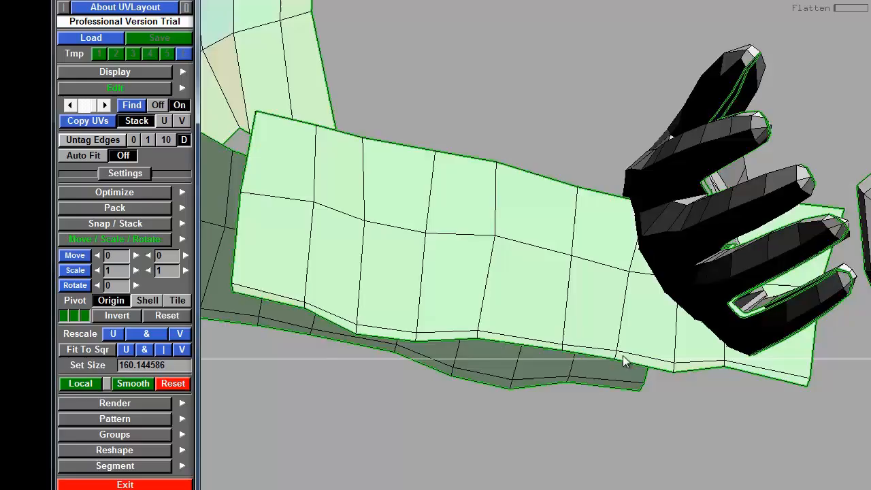
left_click(114, 207)
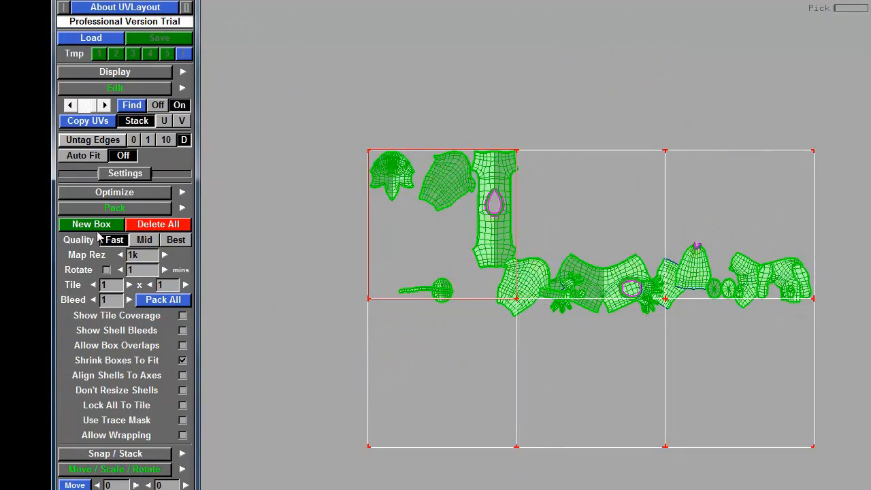